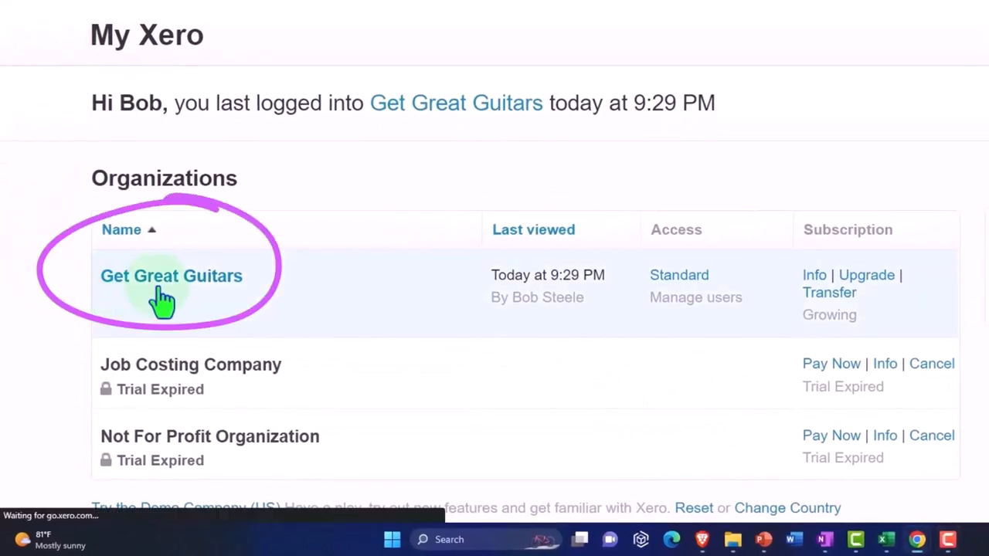
Step: Open the Get Great Guitars organisation and duplicate its dashboard tab
click(170, 275)
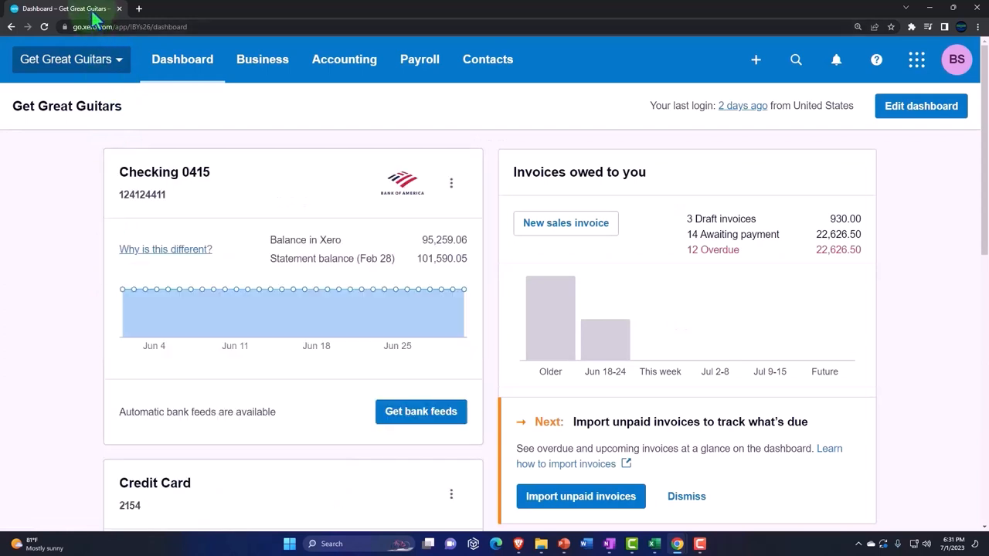
right_click(65, 10)
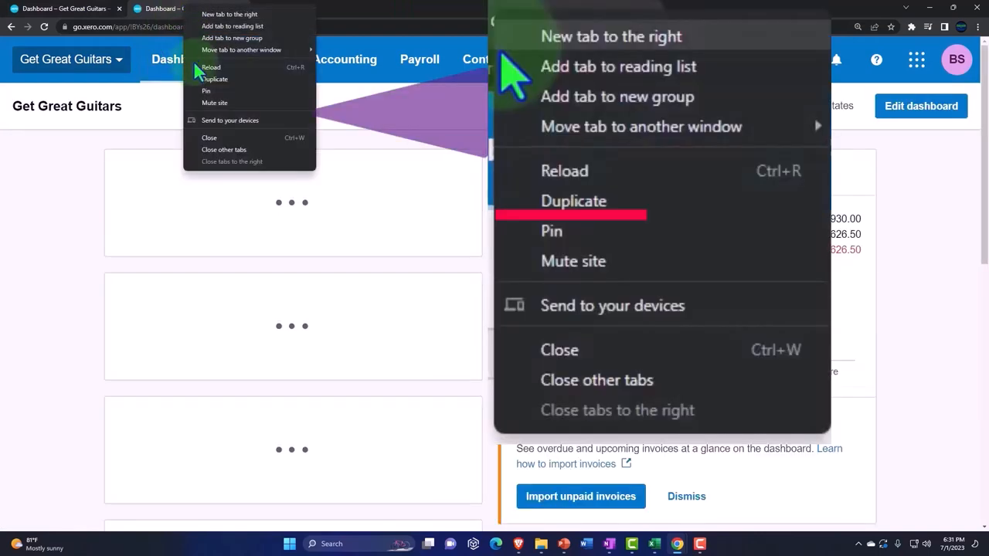
click(574, 201)
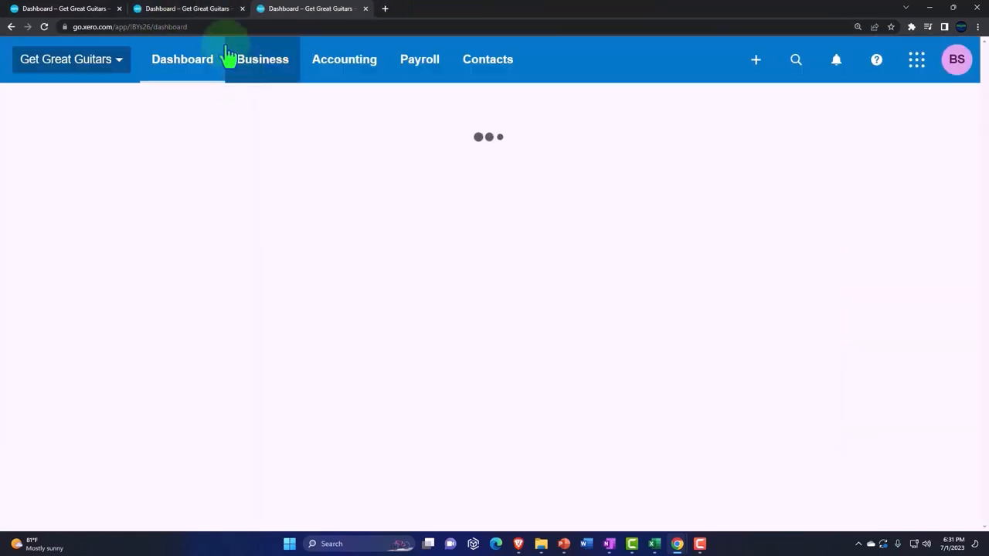
Step: Bring up the Balance Sheet Comp report, then return to a dashboard tab
click(343, 59)
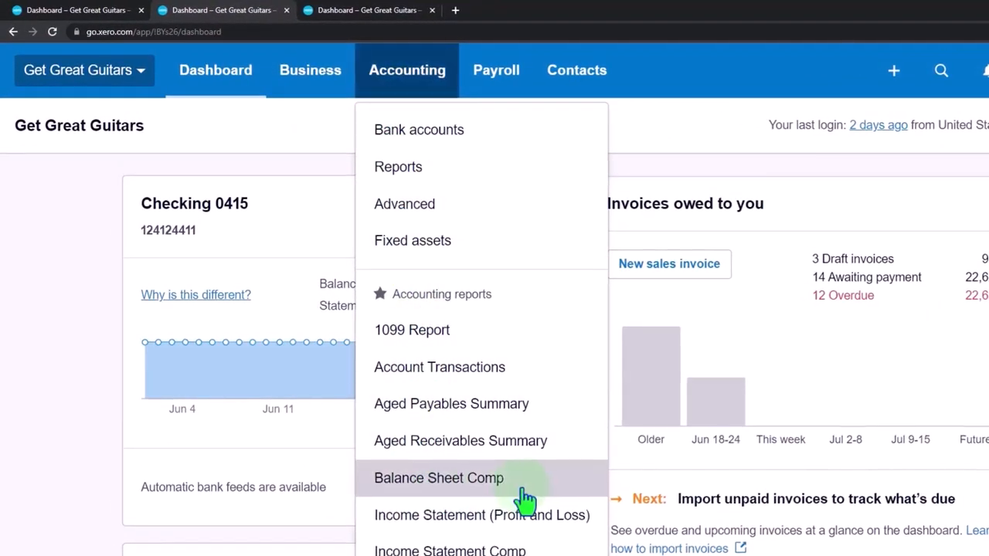
click(439, 478)
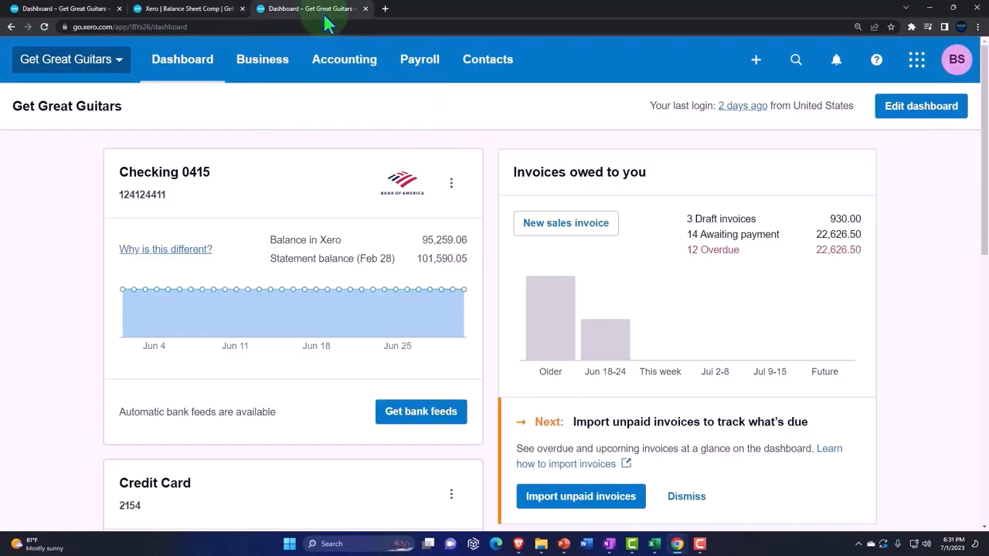
click(343, 59)
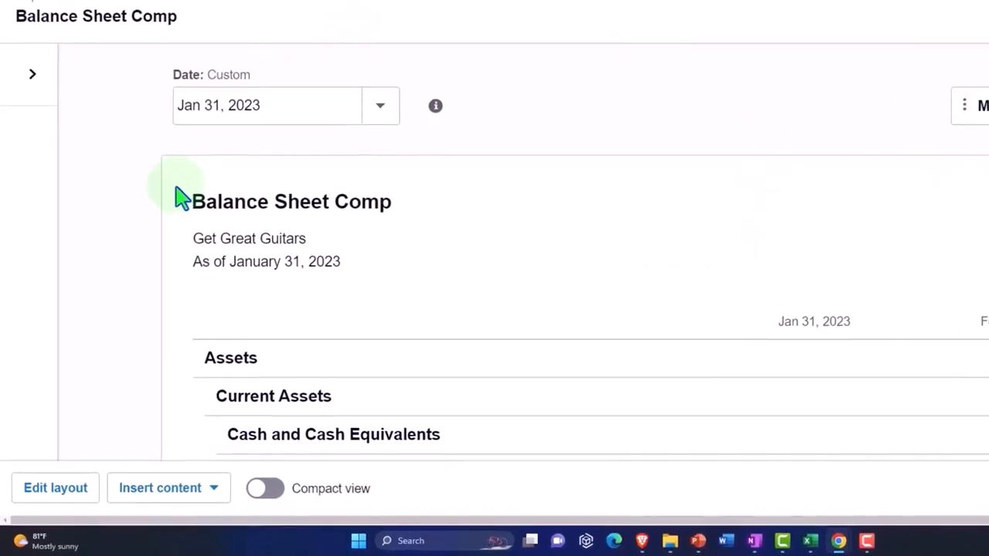
click(292, 199)
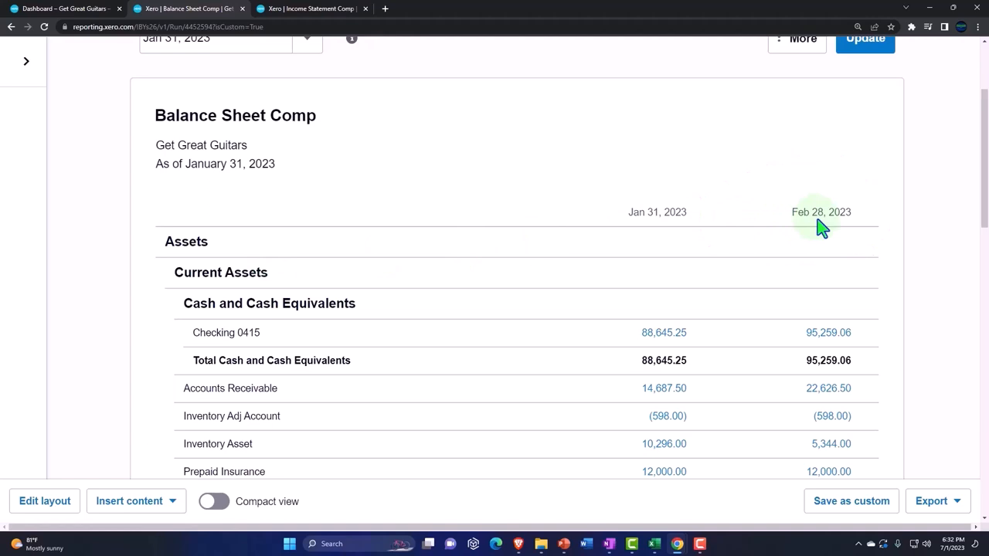
scroll(down, 3)
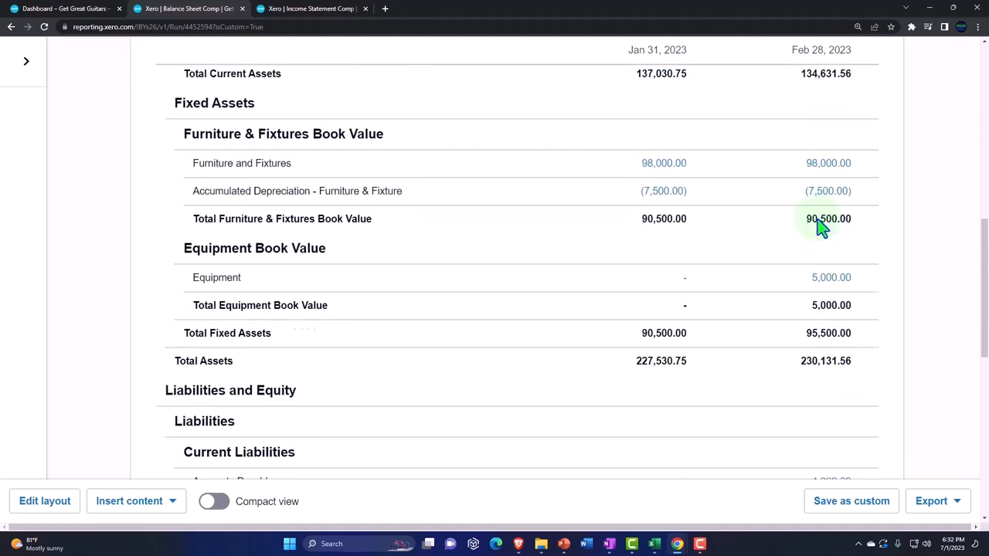
scroll(down, 3)
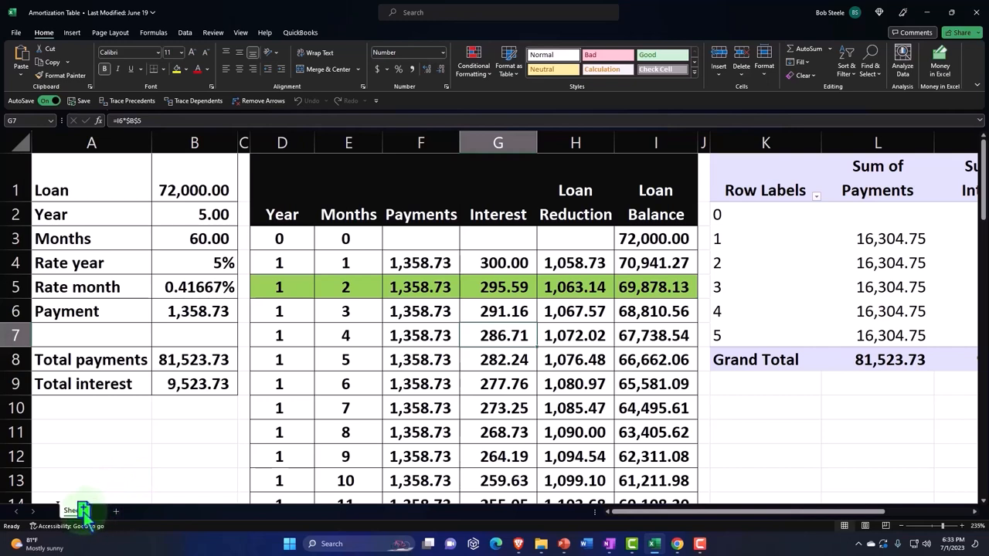
Step: Add a new sheet and rename it Short Loan
click(108, 511)
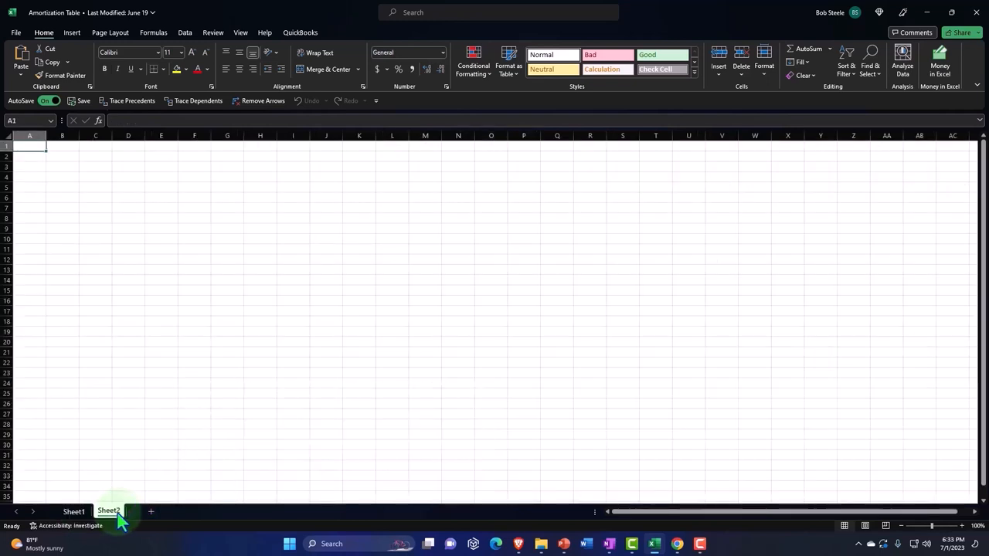
double_click(108, 510)
text(S)
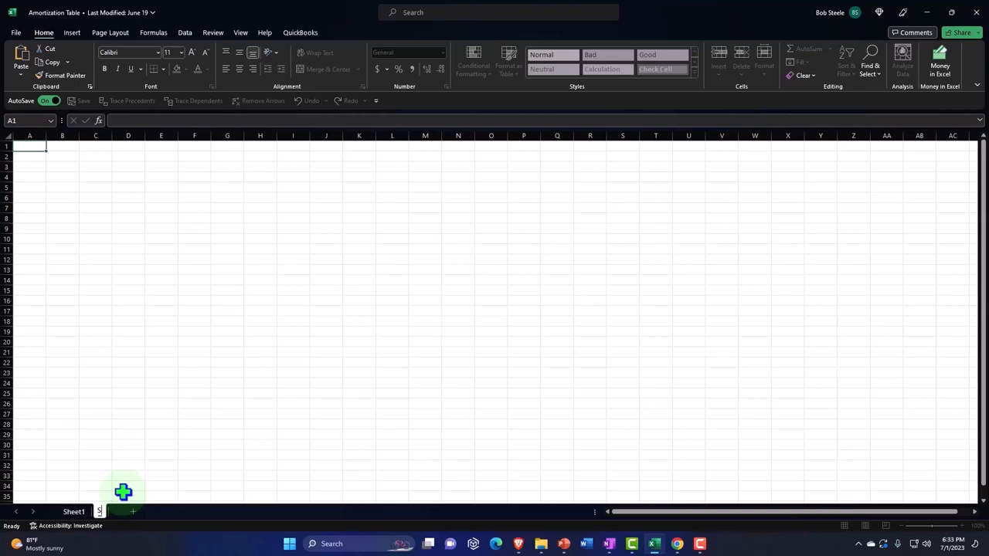
click(133, 511)
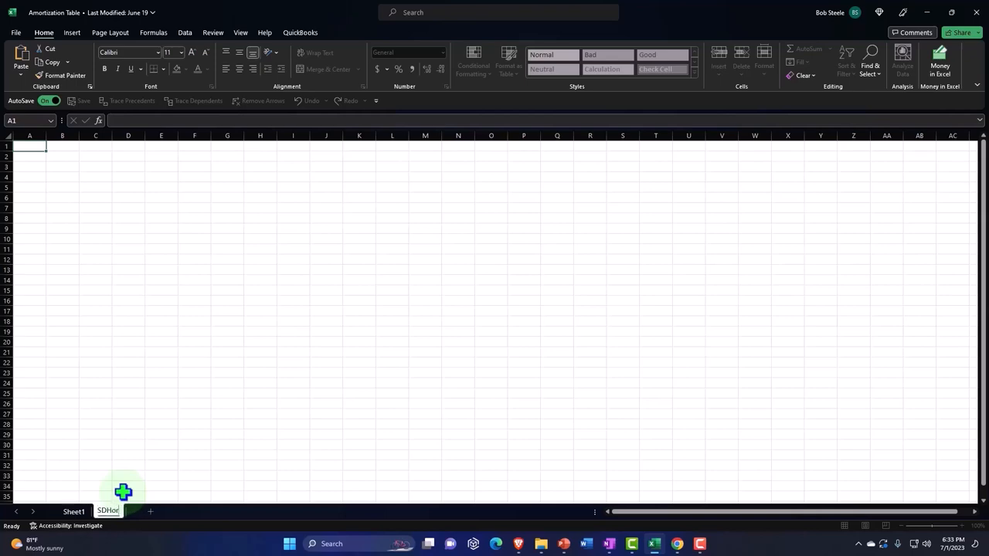
double_click(106, 510)
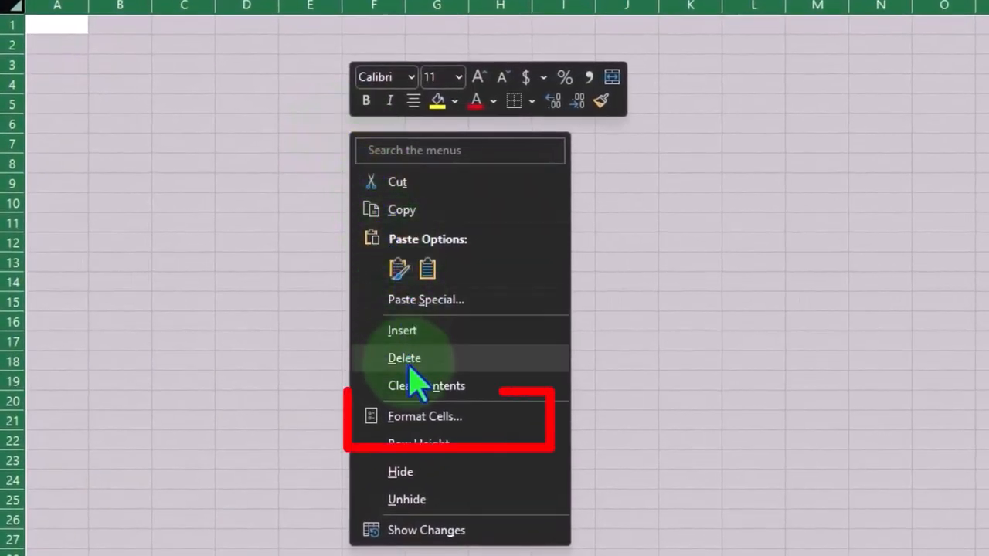
Step: Format all cells as two-decimal currency numbers with no symbol
click(423, 416)
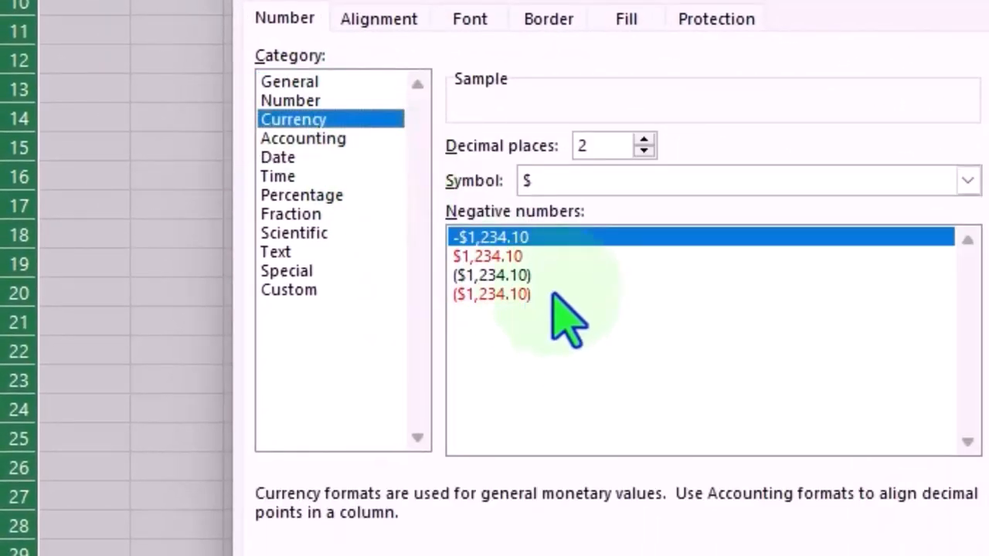
click(491, 294)
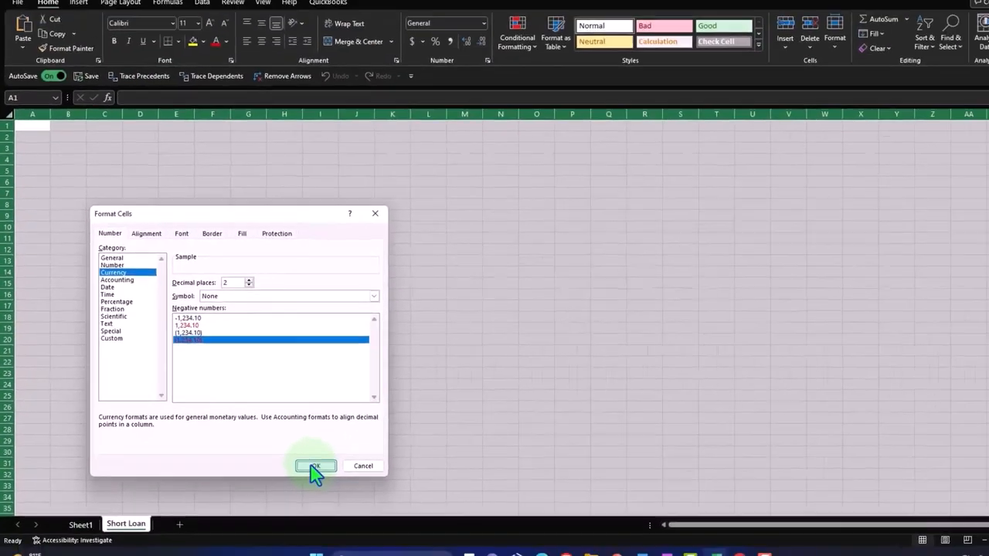
click(316, 467)
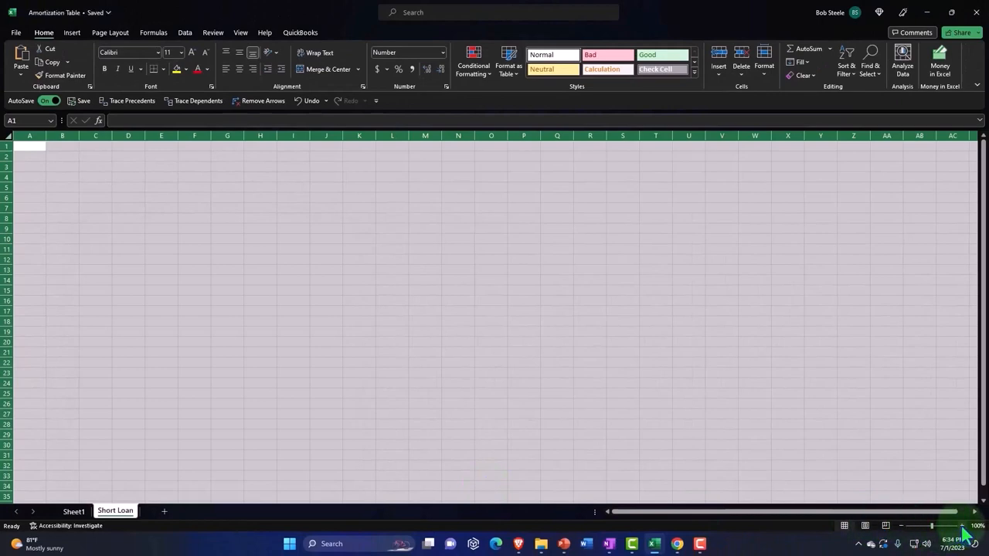
Step: Zoom in and enter a bold Loan label with 5,000.00 beside it in row 1
click(956, 512)
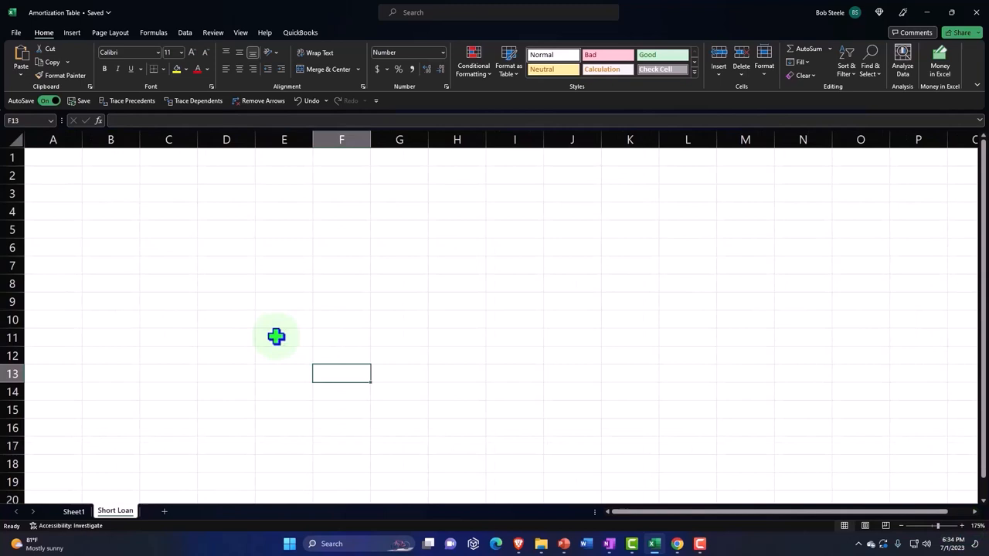
click(974, 525)
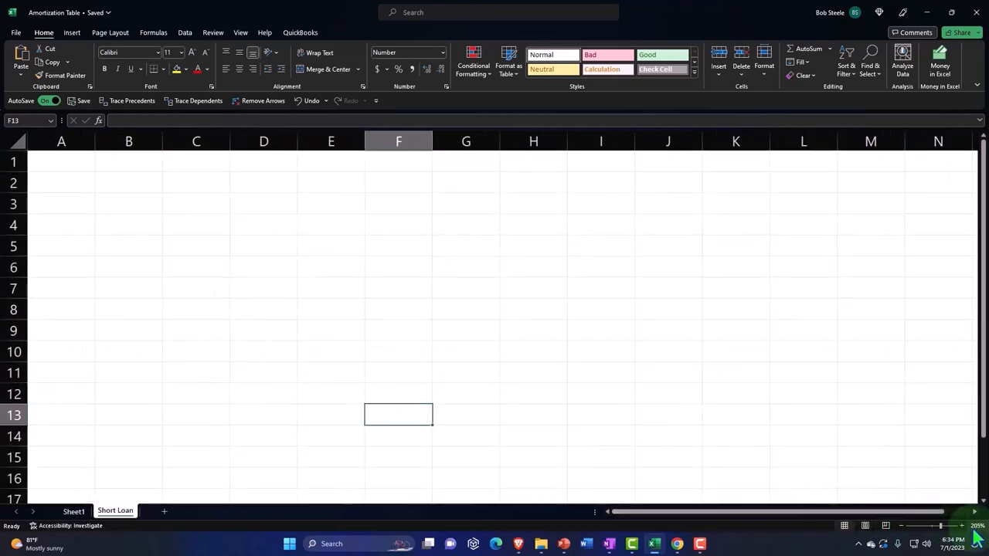
mouse_move(252, 300)
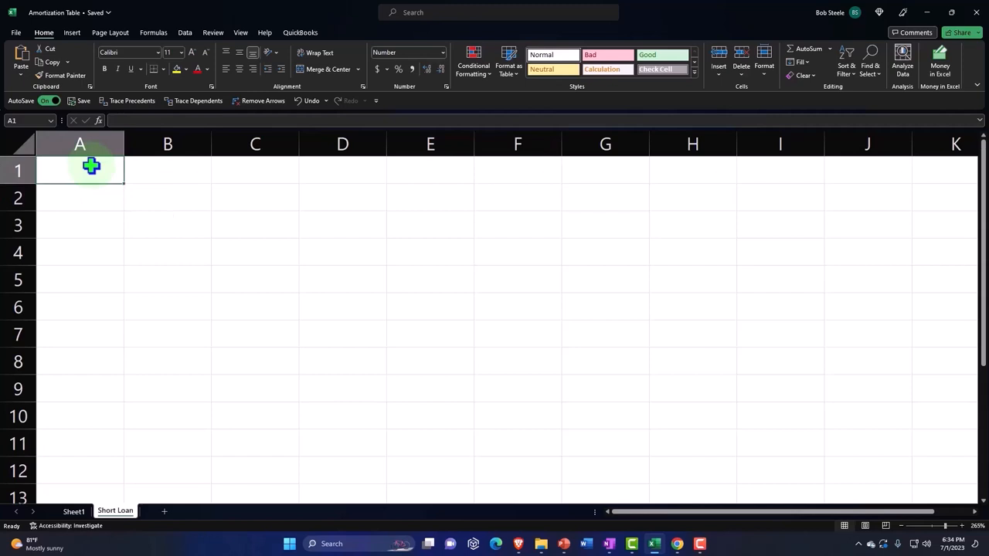
text(Loan)
click(167, 170)
text(5,000)
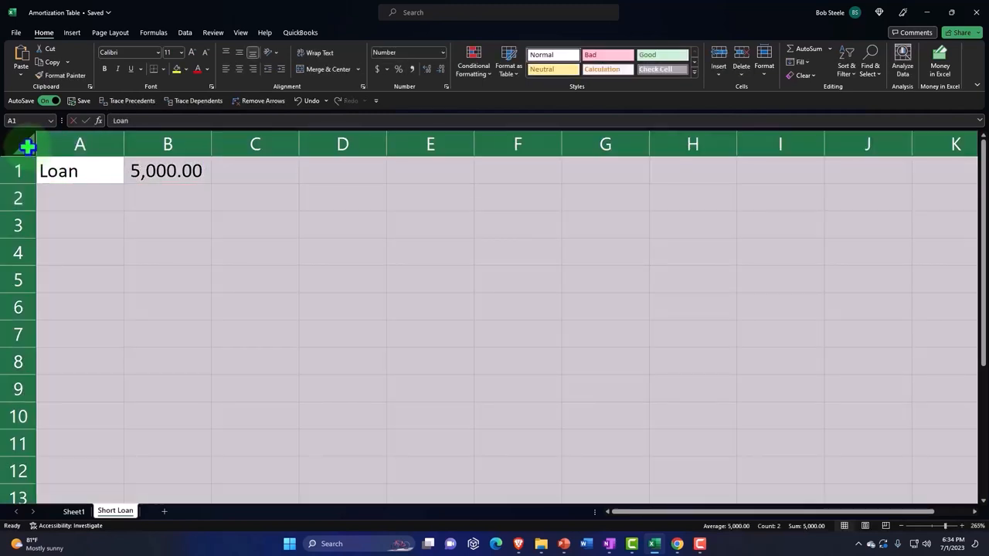
mouse_move(157, 95)
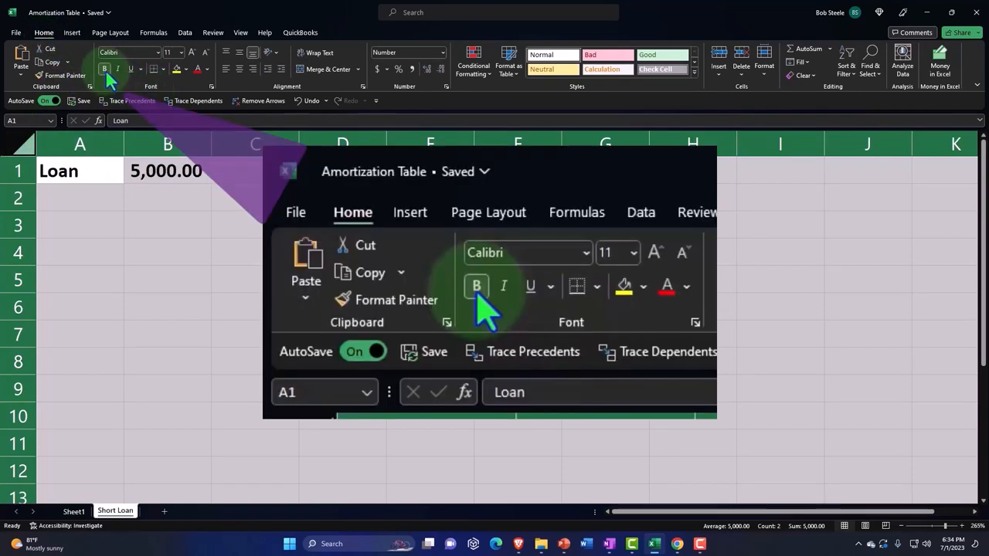
click(80, 198)
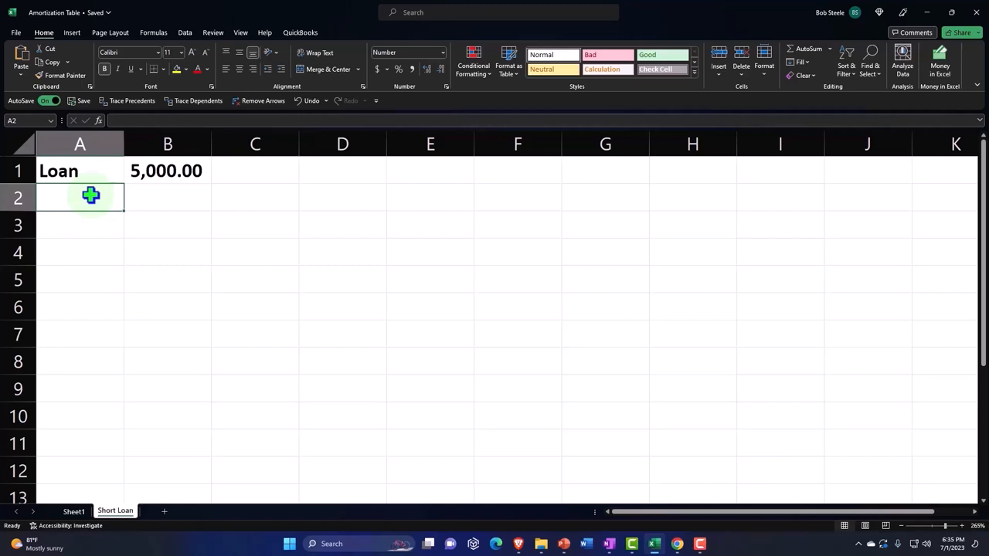
Step: Enter Month 3 and Rate 0.35 shown as a percentage below the loan
text(Mont)
click(167, 196)
text(3)
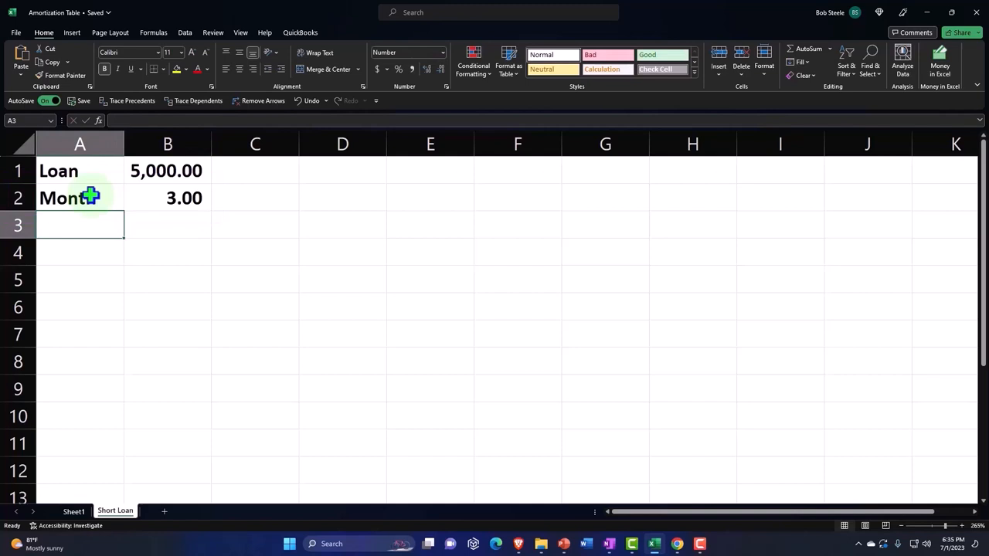
text(Roat)
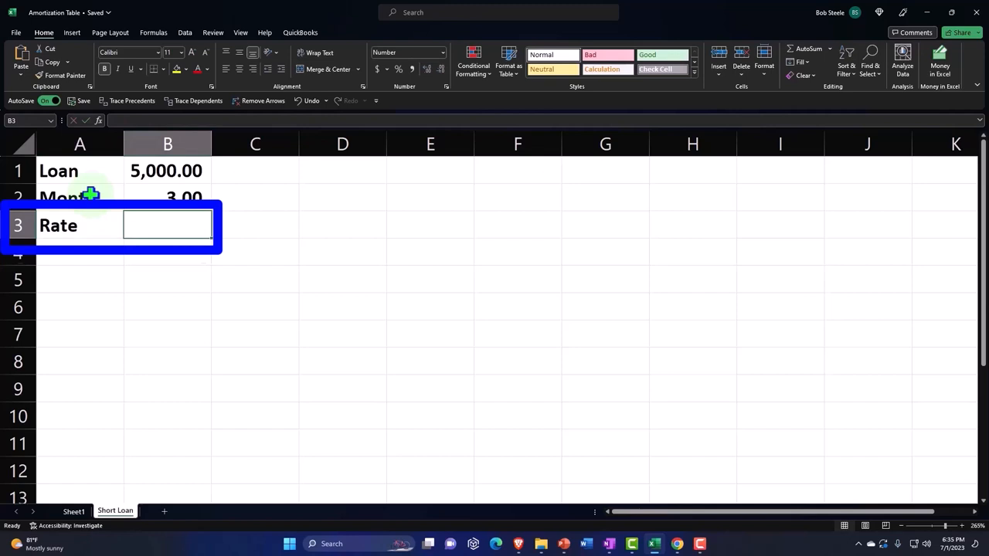
text(0.35)
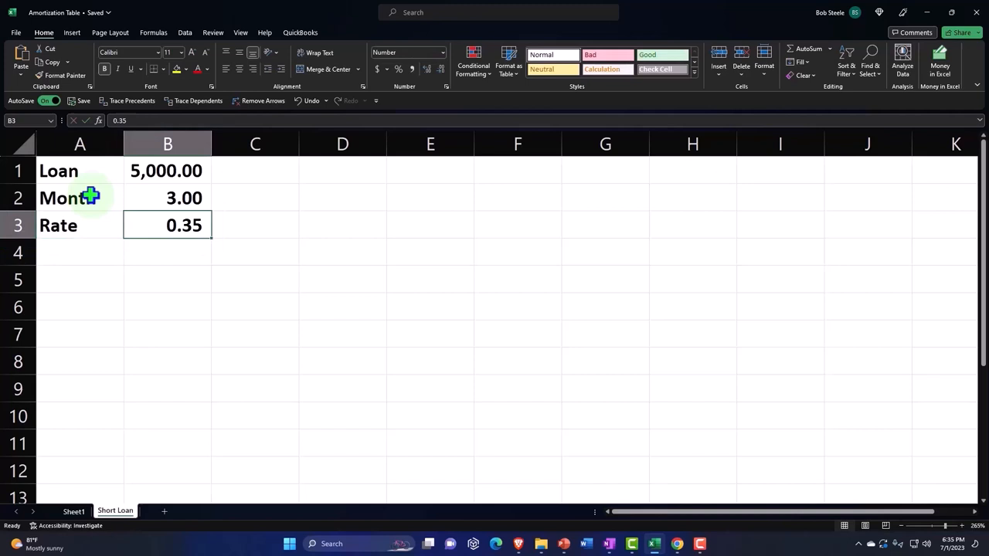
mouse_move(399, 96)
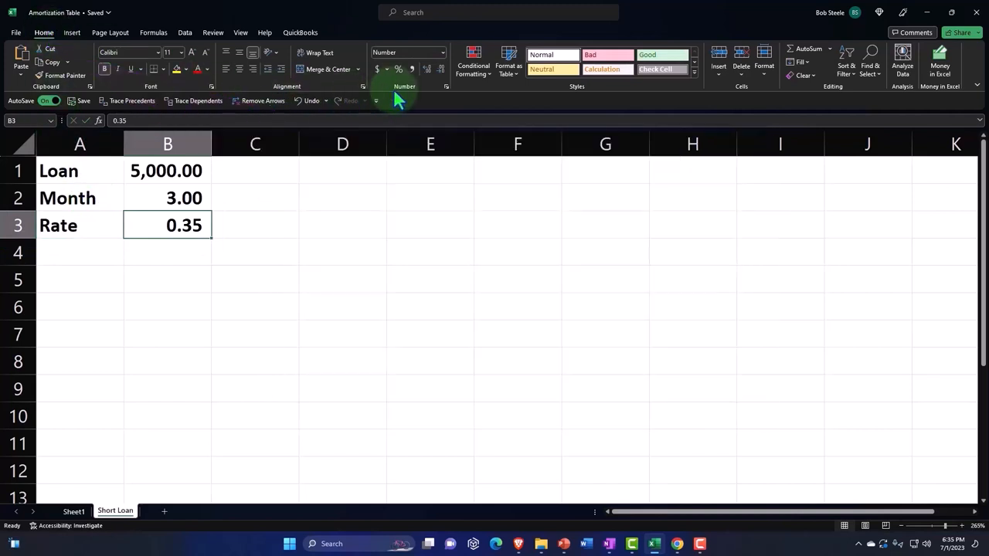
click(398, 68)
text(Payment)
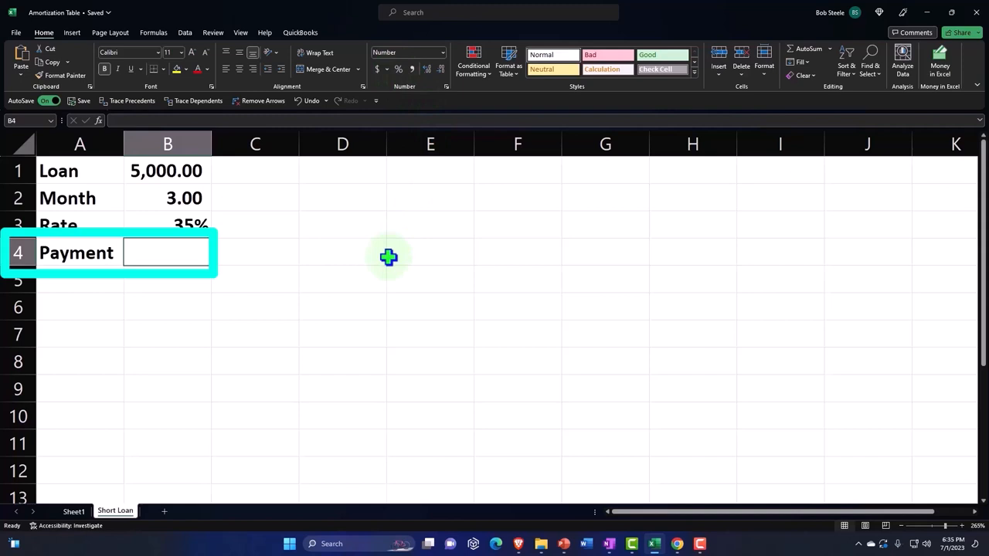
mouse_move(359, 268)
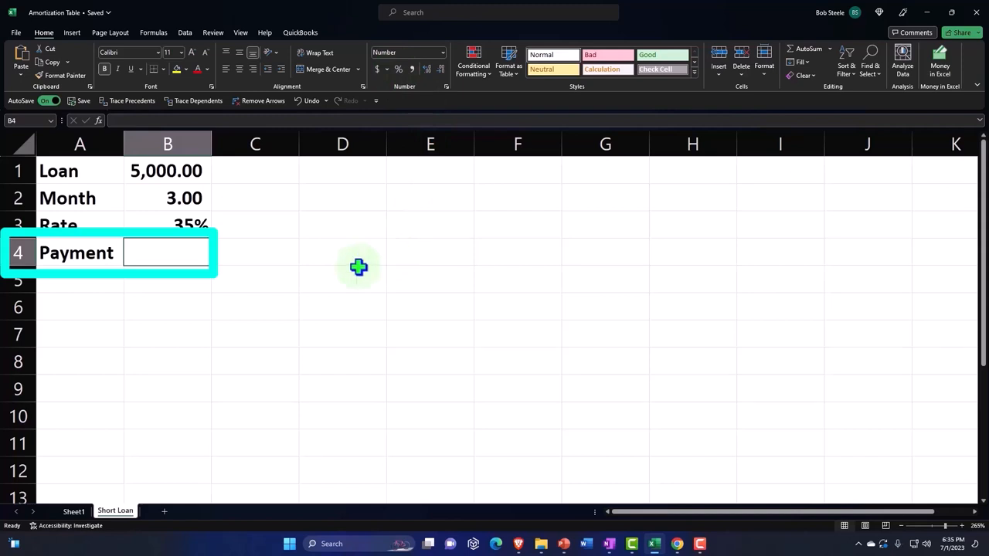
mouse_move(229, 266)
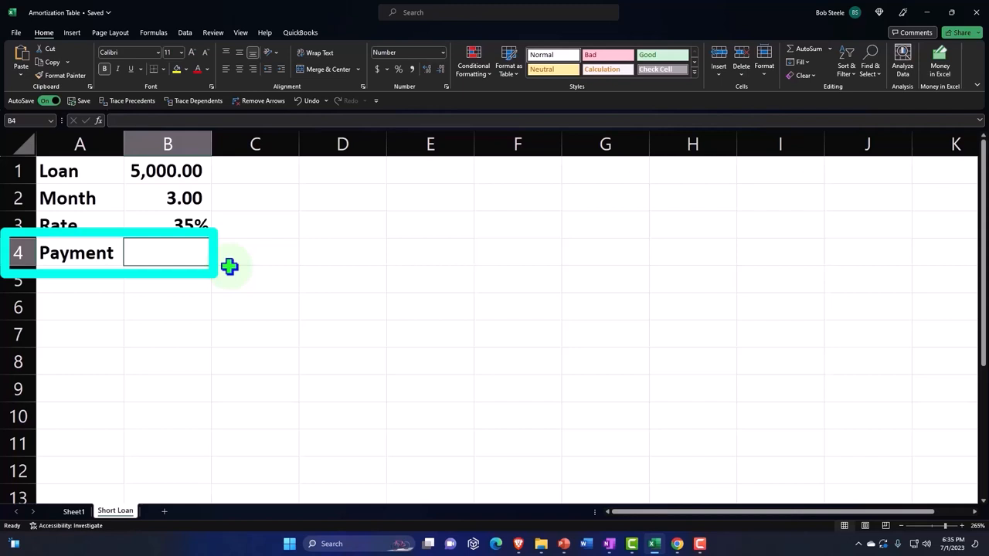
Step: Enter the payment in B4 as =-PMT(B3/12,B2,B1), giving 1,764.82
text(-pmt()
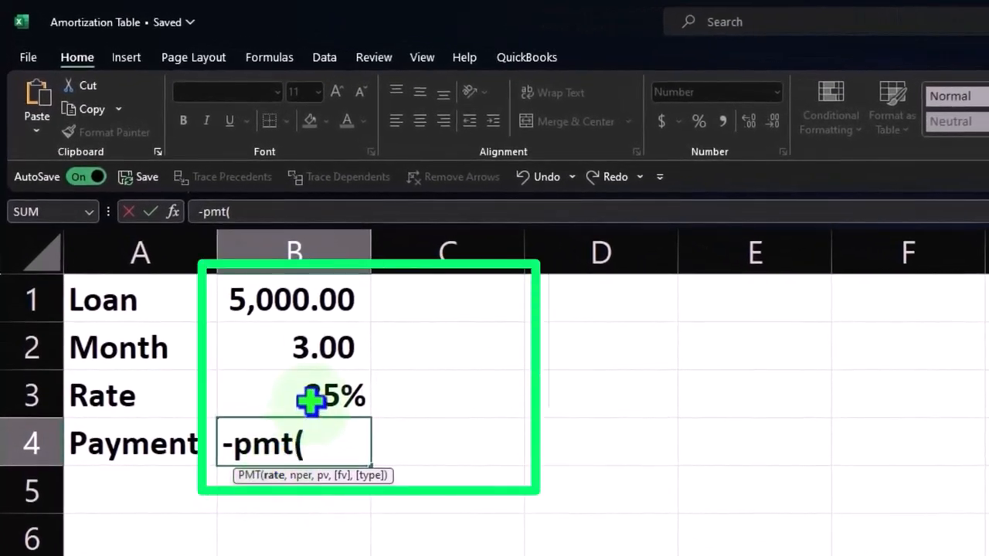
click(294, 396)
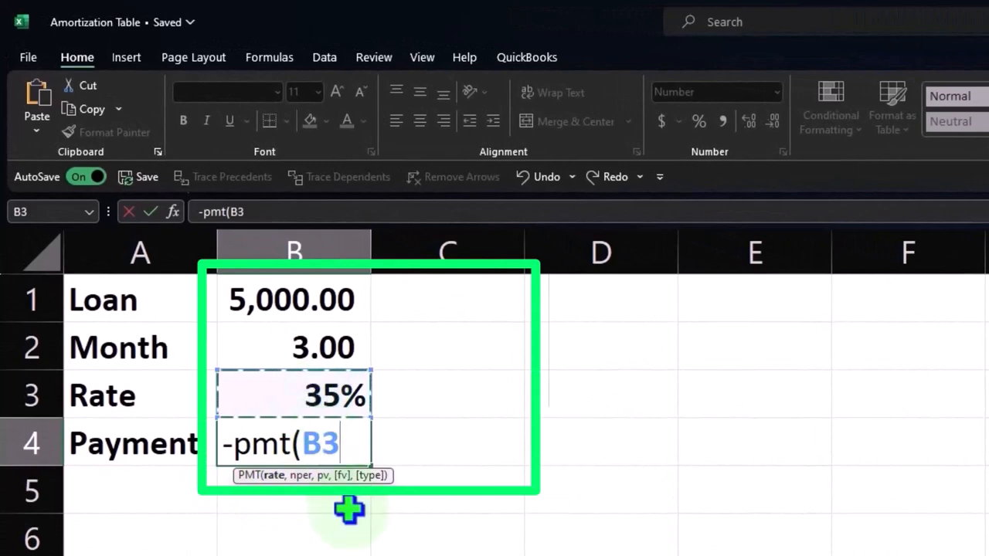
mouse_move(405, 545)
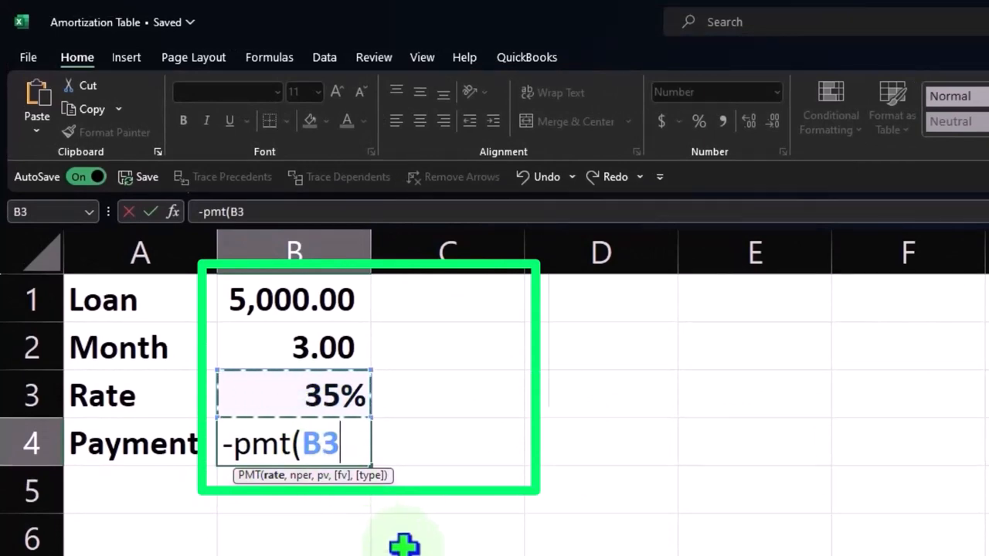
text(/)
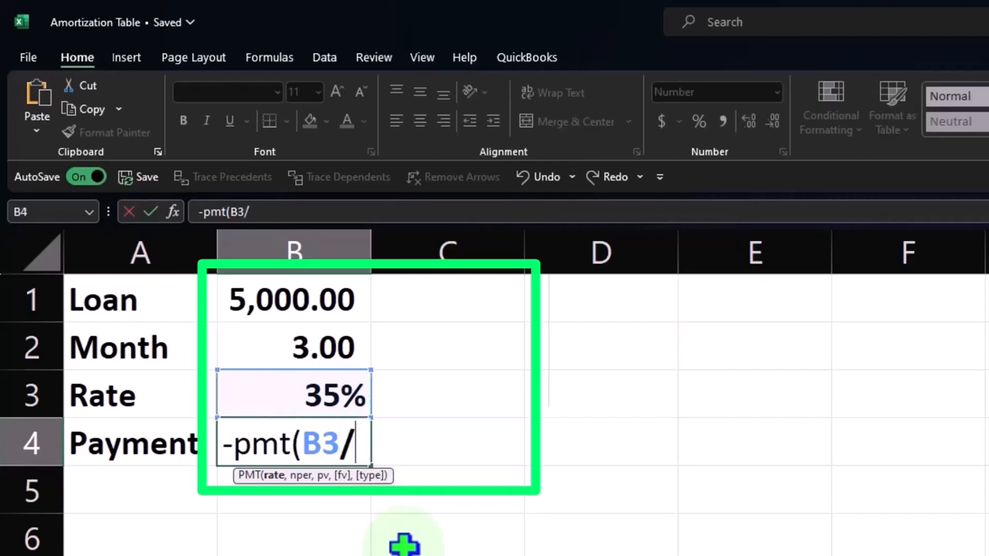
text(12)
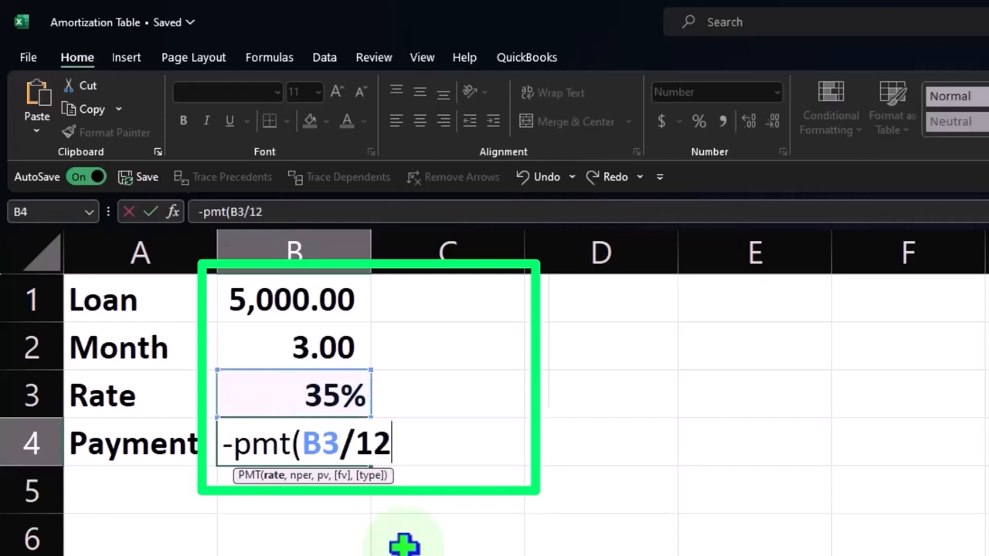
text(,)
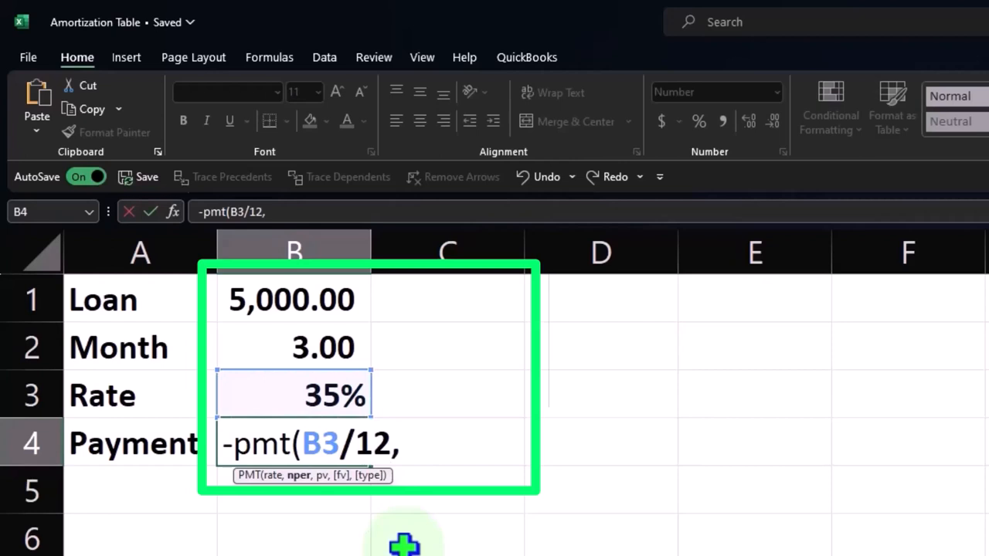
click(309, 346)
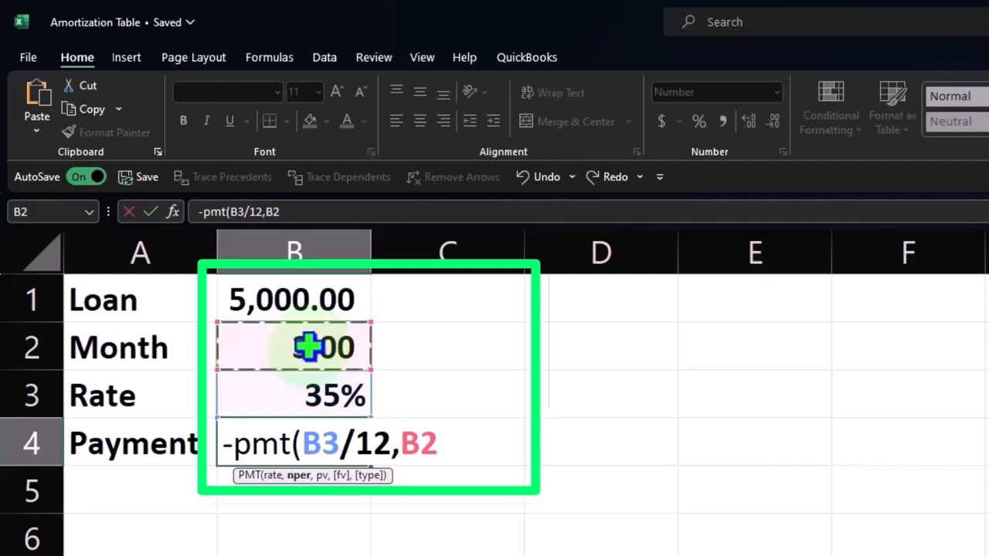
text(,)
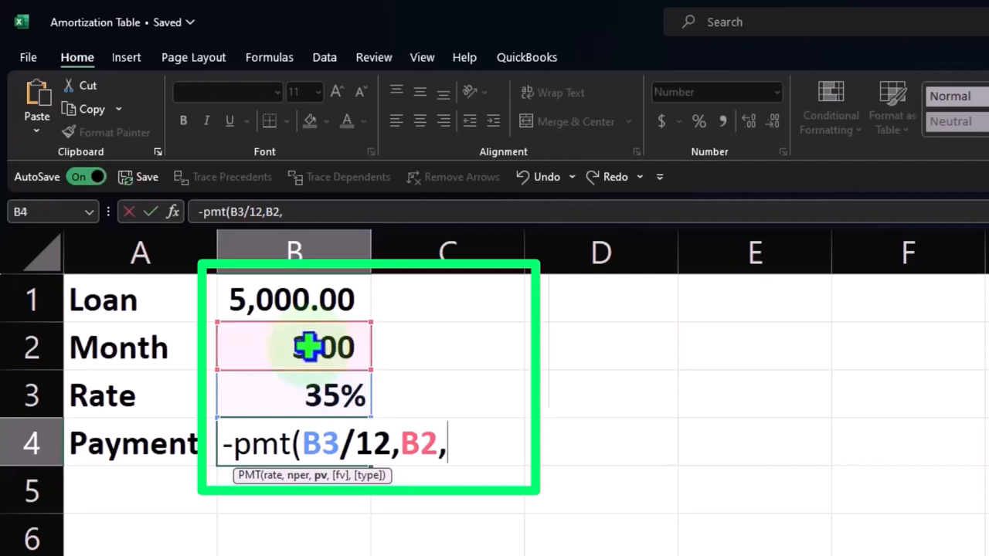
click(294, 300)
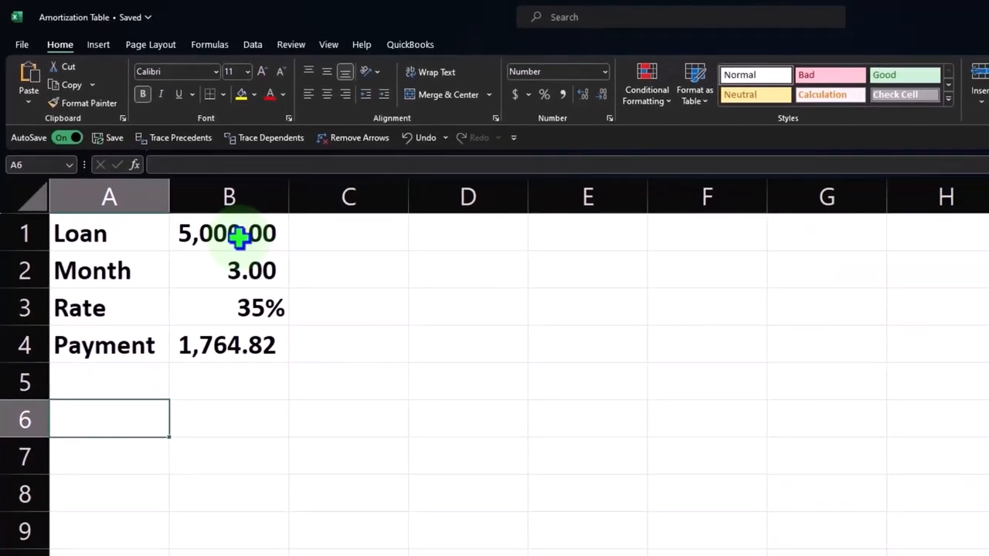
Step: Add Total Payments =B4*B2 (5,294.46) and Total Interest =B6-B1 (294.46)
text(Total Payments)
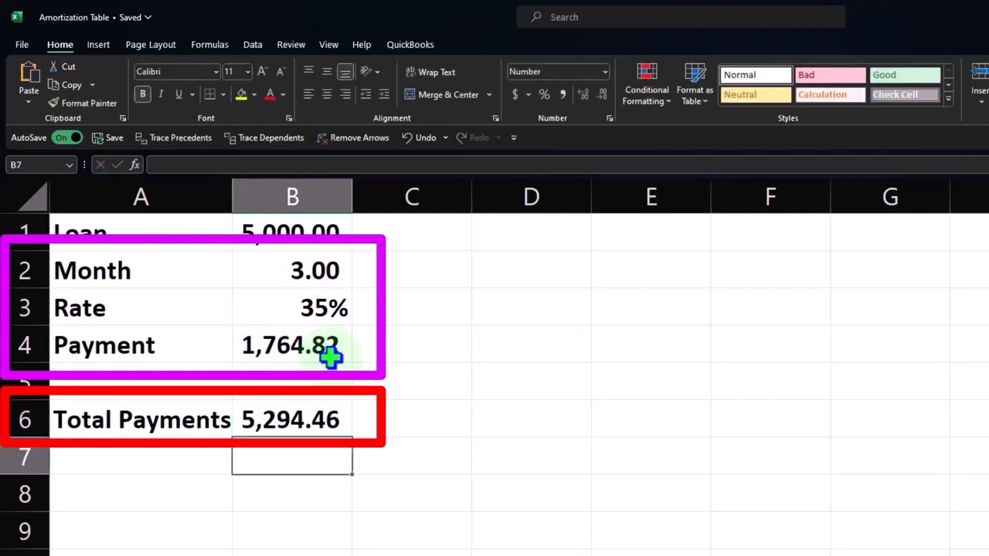
text(Total Payments)
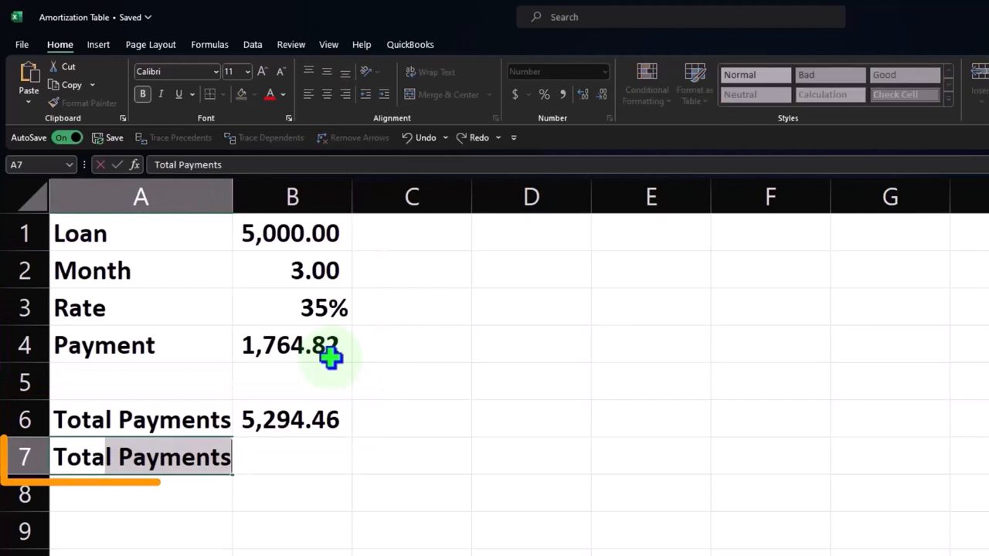
text(Total interest)
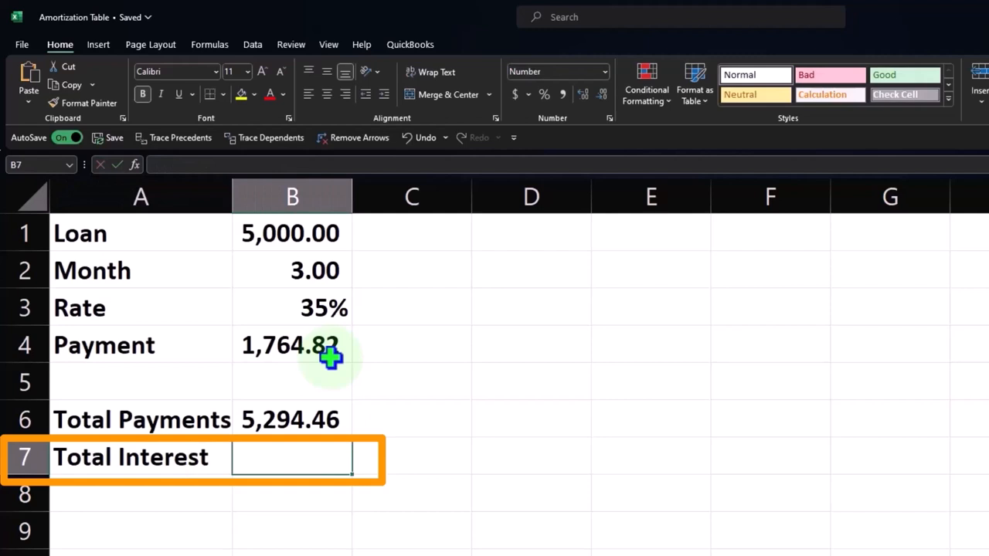
click(292, 420)
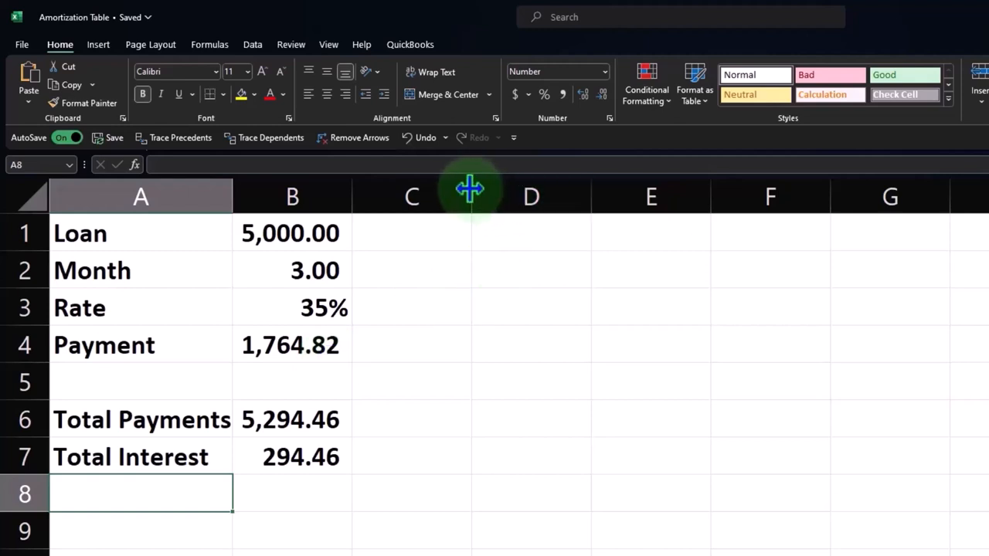
Step: Narrow column C to a spacer and head D2:F2 Period, Payments, Interest
drag(470, 197, 375, 197)
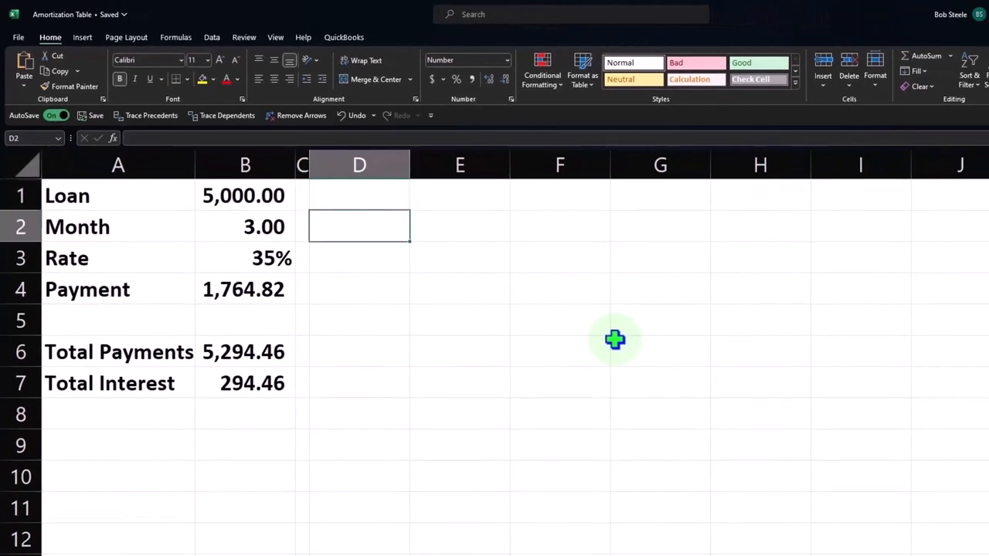
text(Period)
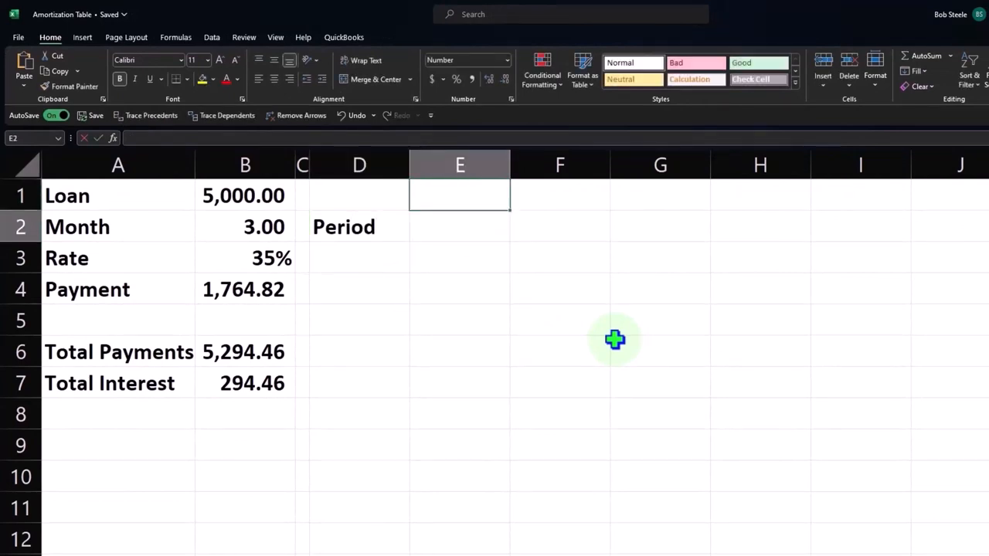
text(Payments)
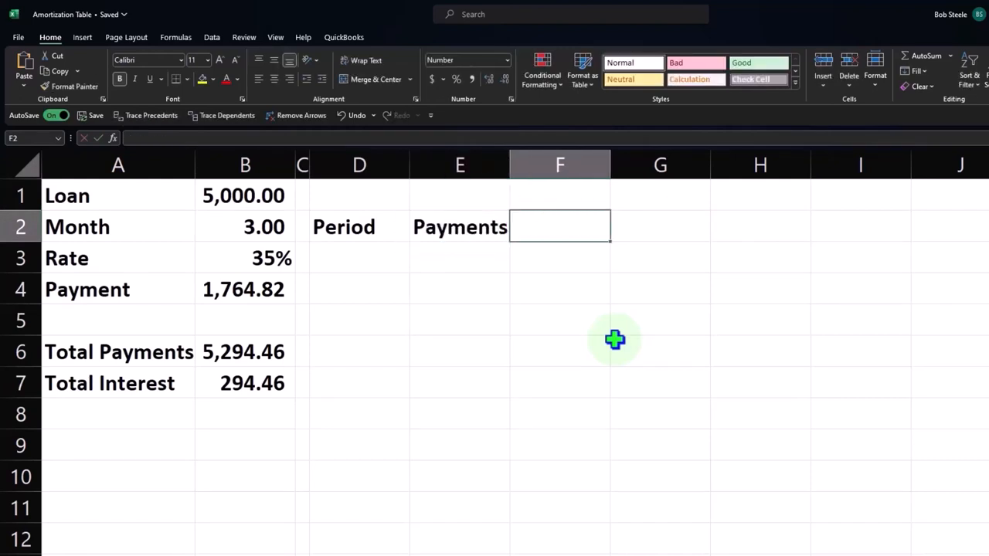
text(Interst)
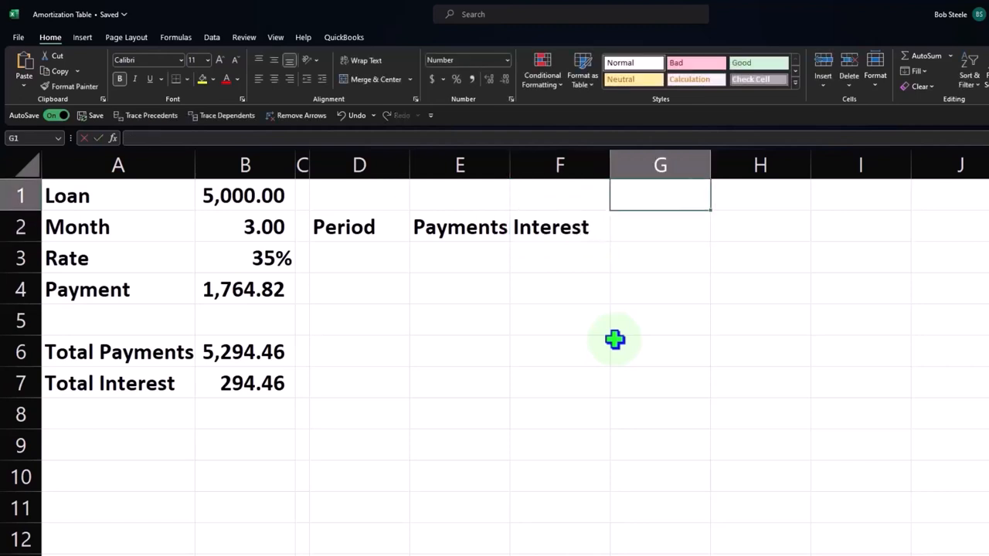
Step: Add two-line headings Loan Reduction and Loan Balance in G1:H2
text(L)
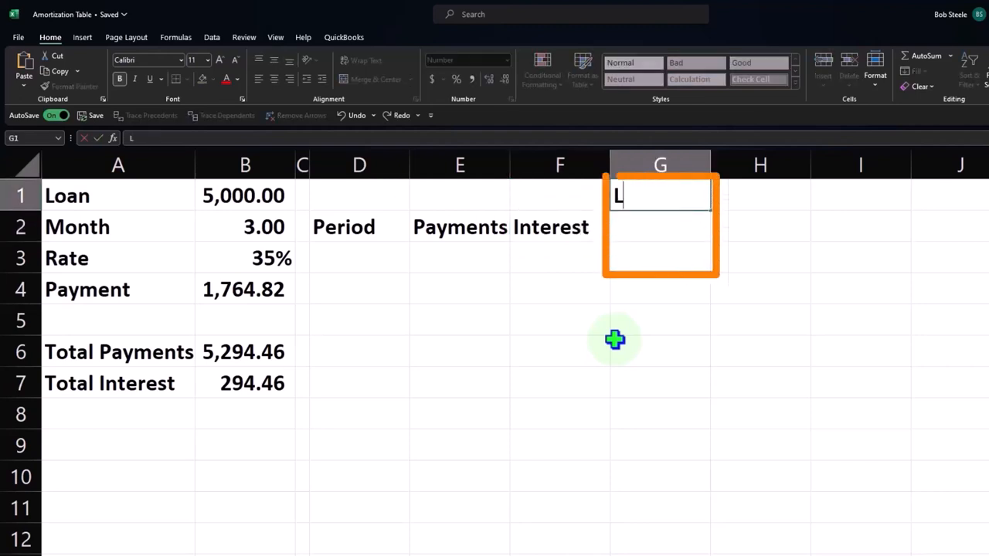
text(Reduction)
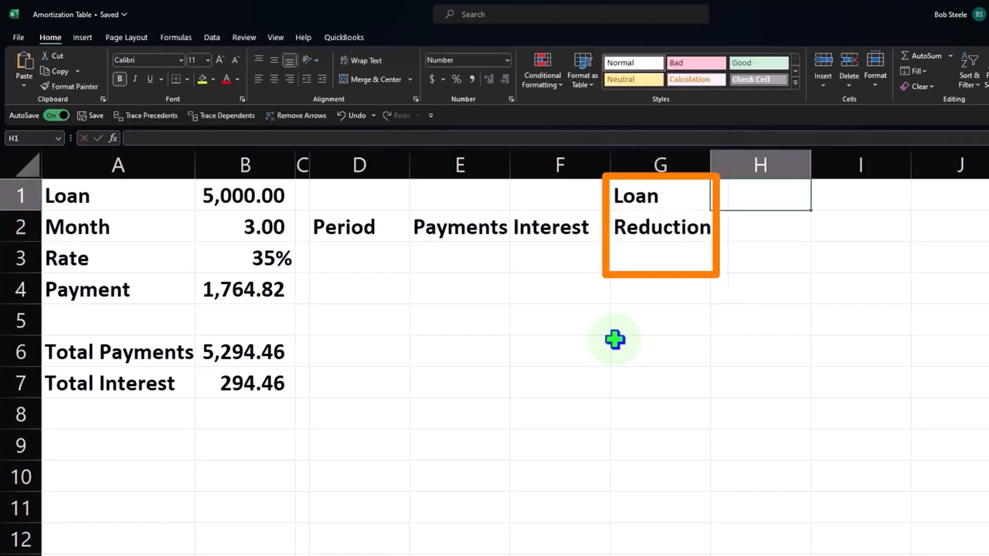
text(Loan)
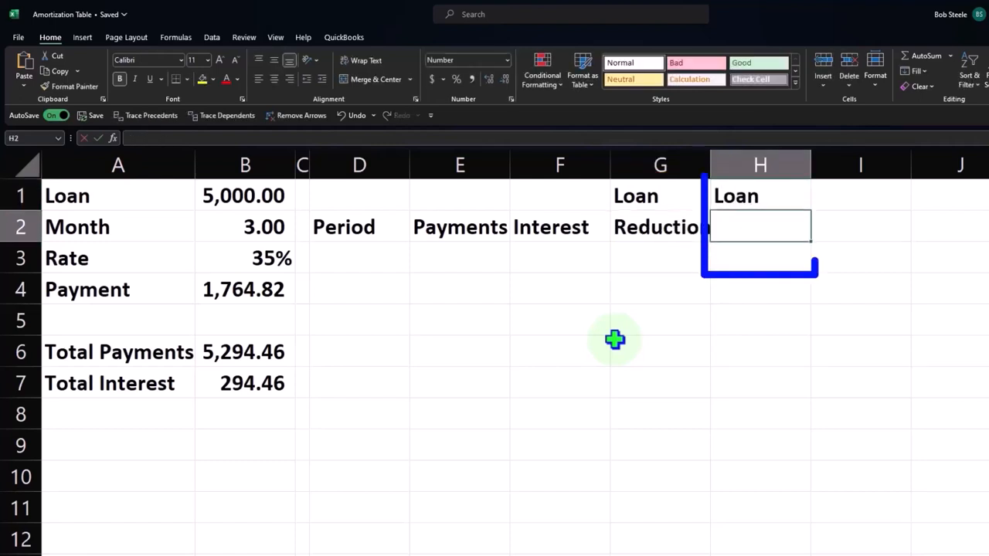
text(Balance)
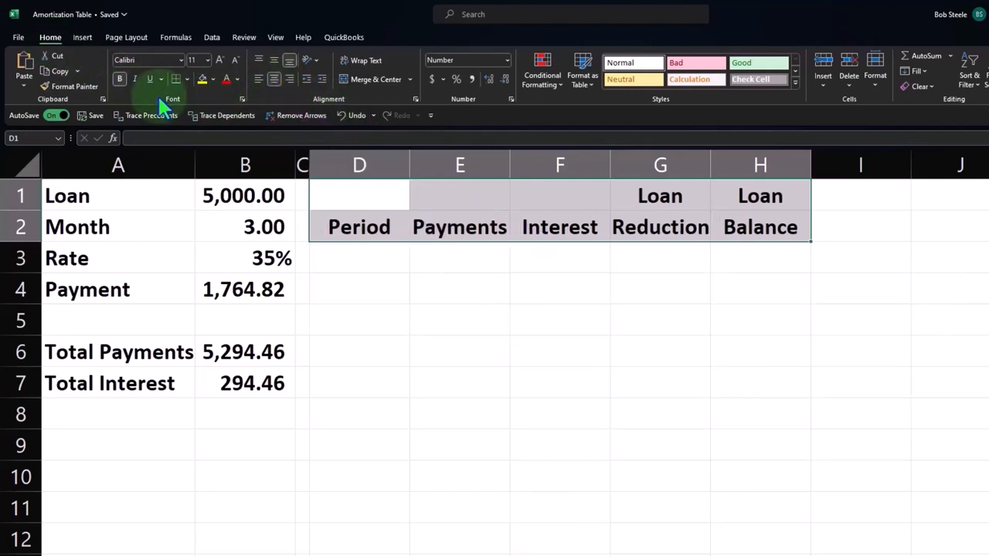
Step: Shade D1:H2 black with white text and border the loan summary A1:B7
click(212, 79)
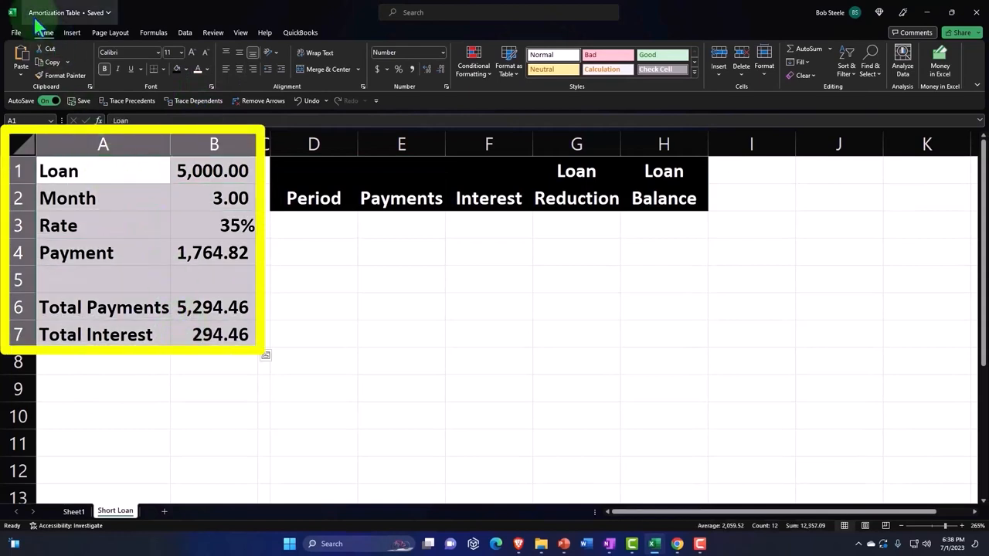
click(154, 68)
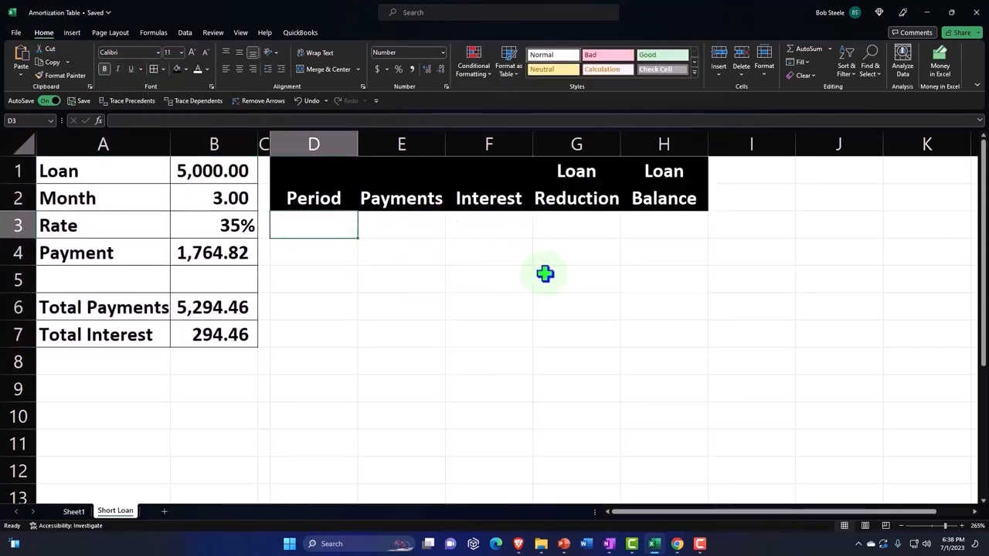
Step: Format column D as Short Date and fill periods 2/15/2023 through 5/15/2023
click(314, 144)
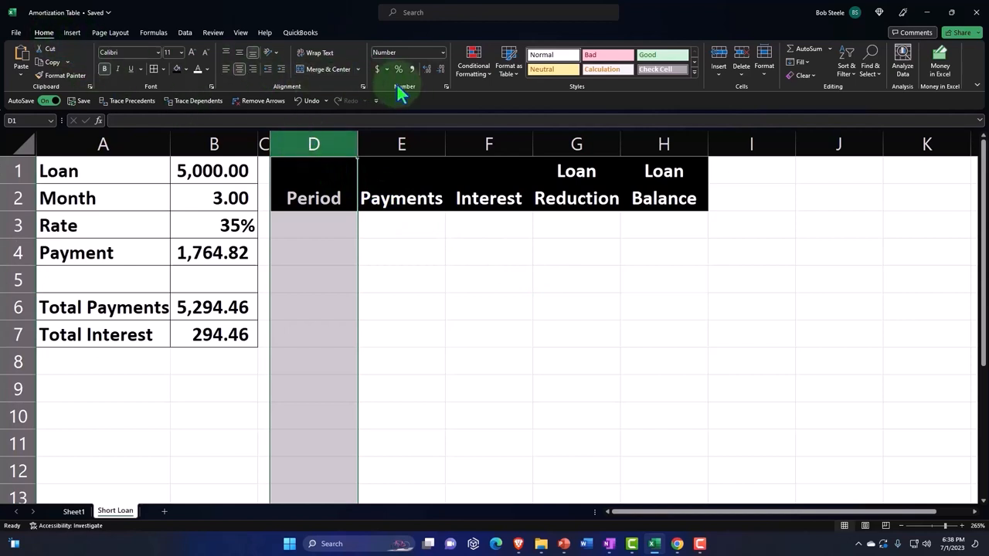
click(442, 53)
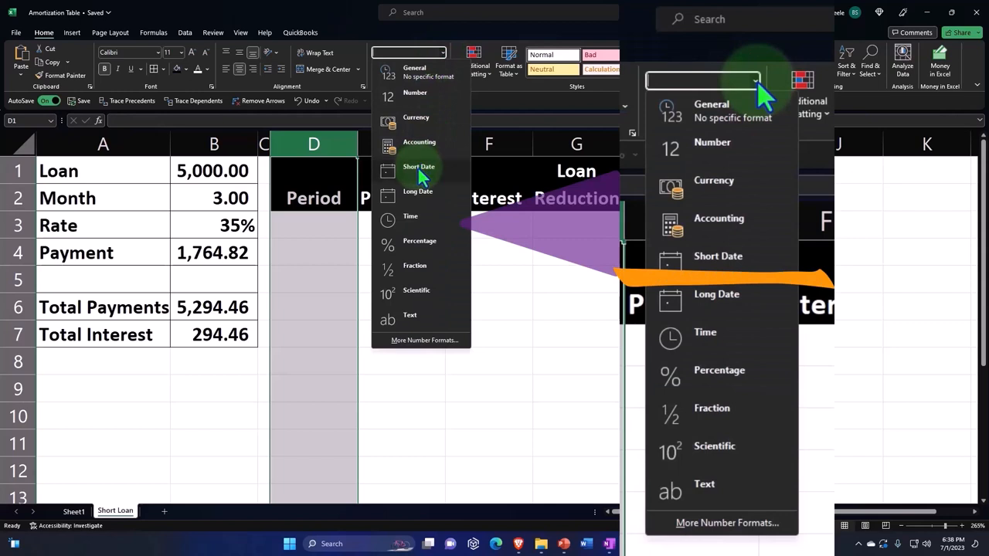
click(419, 167)
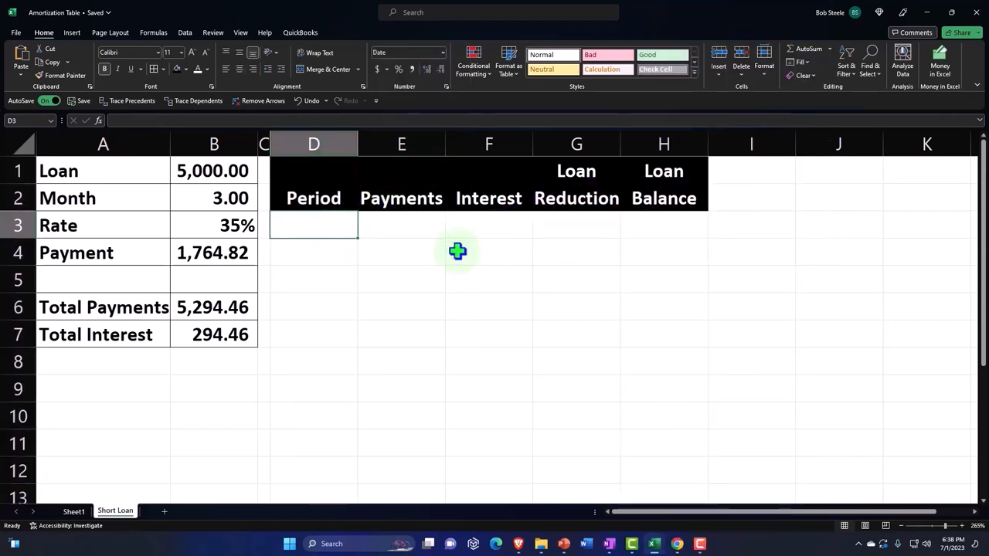
text(2/15)
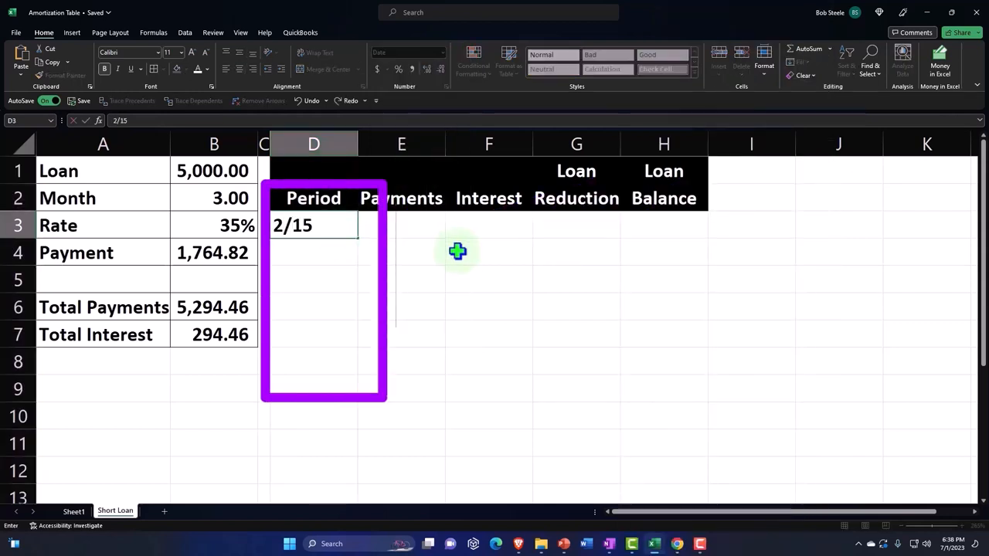
key(enter)
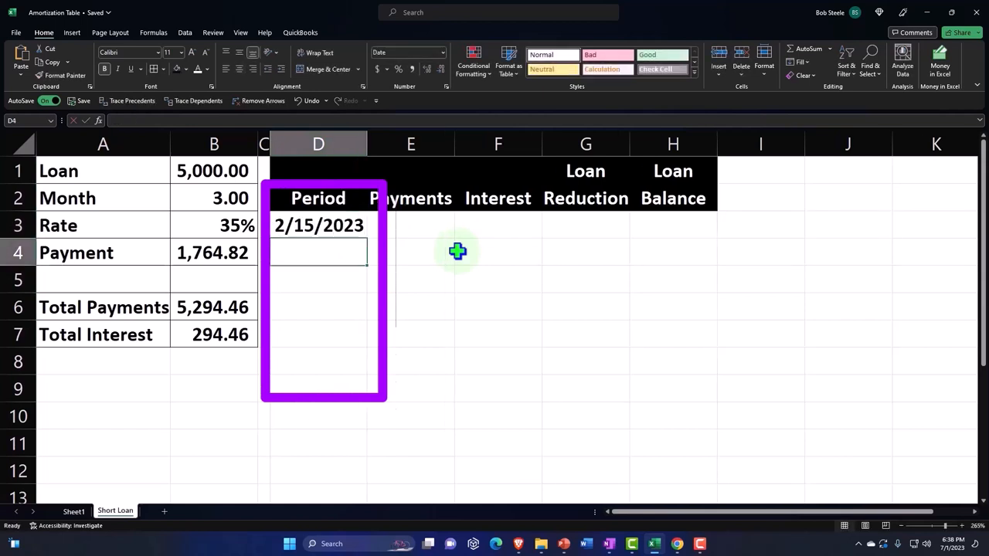
text(3/15/2023)
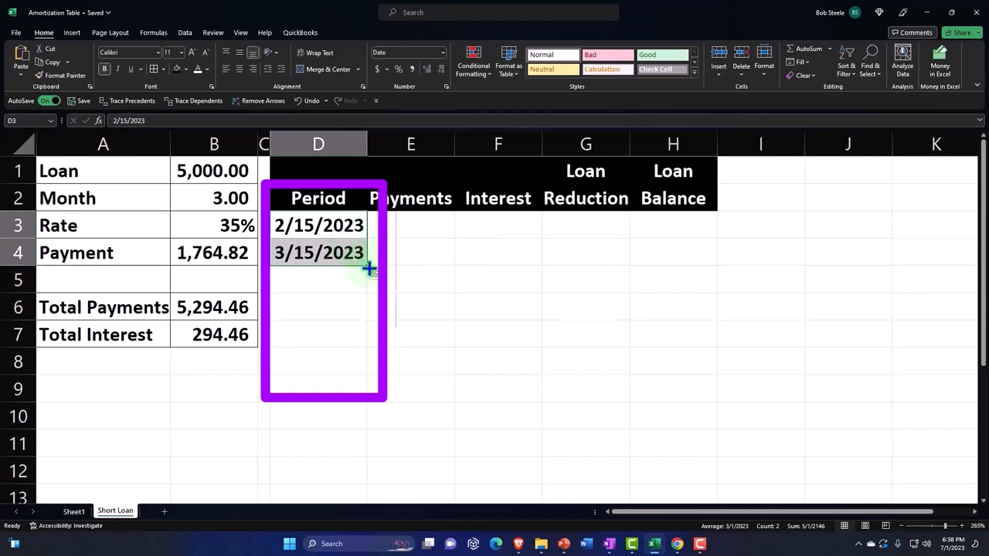
drag(369, 269, 392, 337)
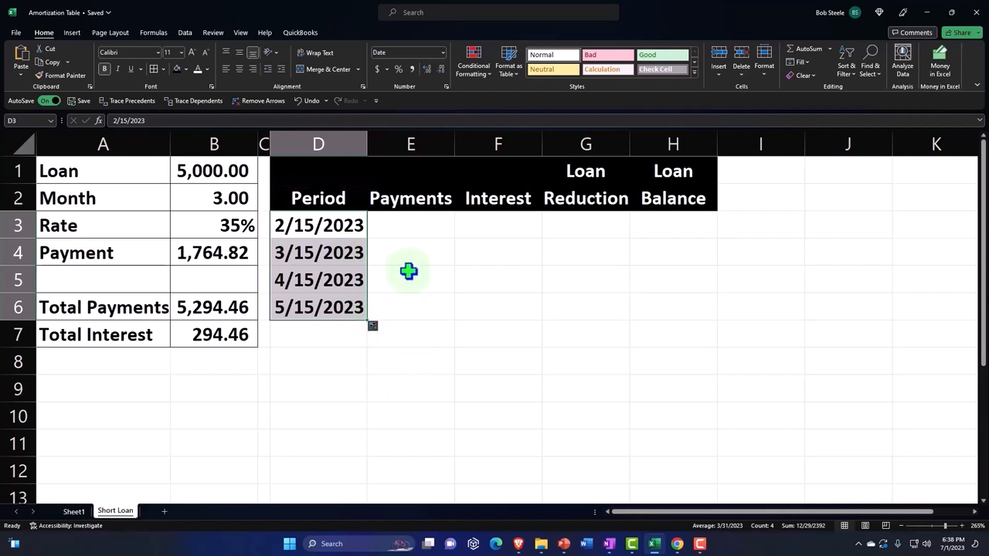
Step: Start the first Loan Balance in H3 as =B1
click(411, 226)
text(=)
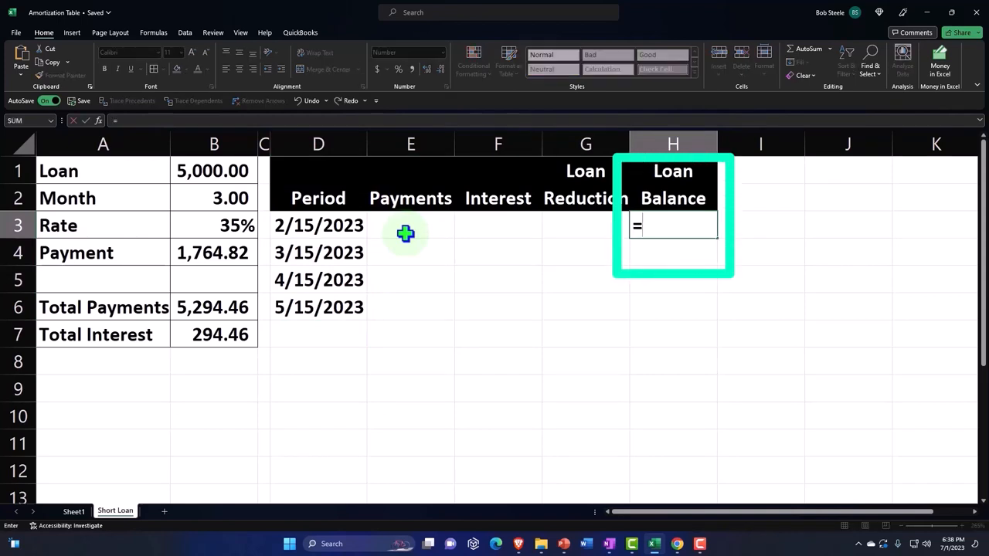
click(213, 170)
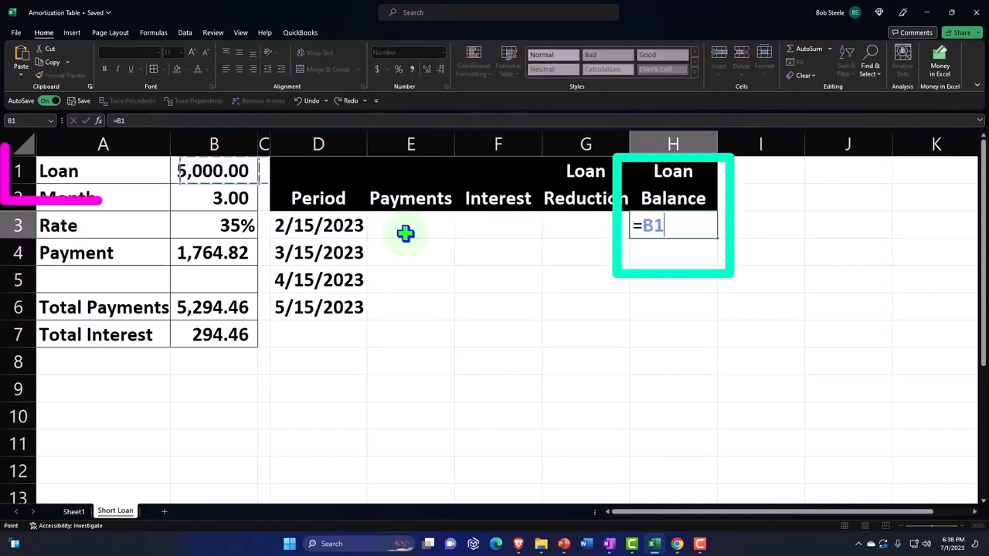